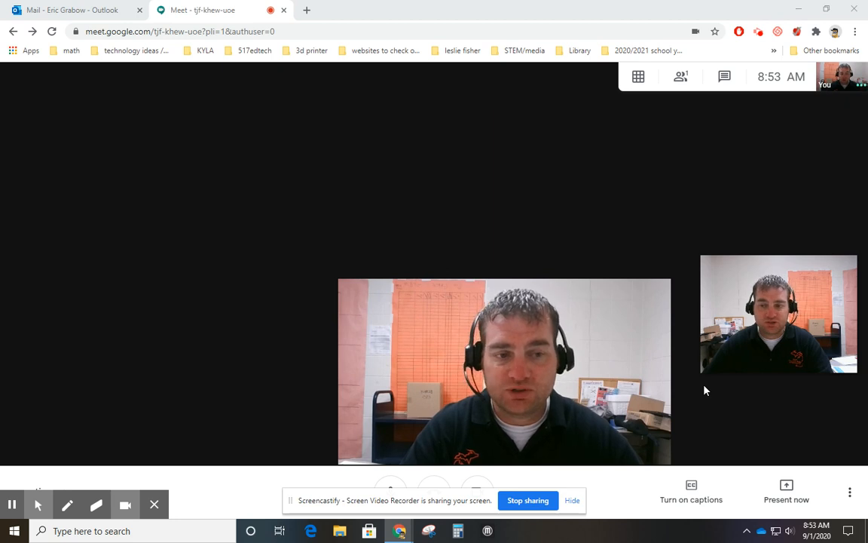
{"action": "mouse_move", "coordinate": [405, 205]}
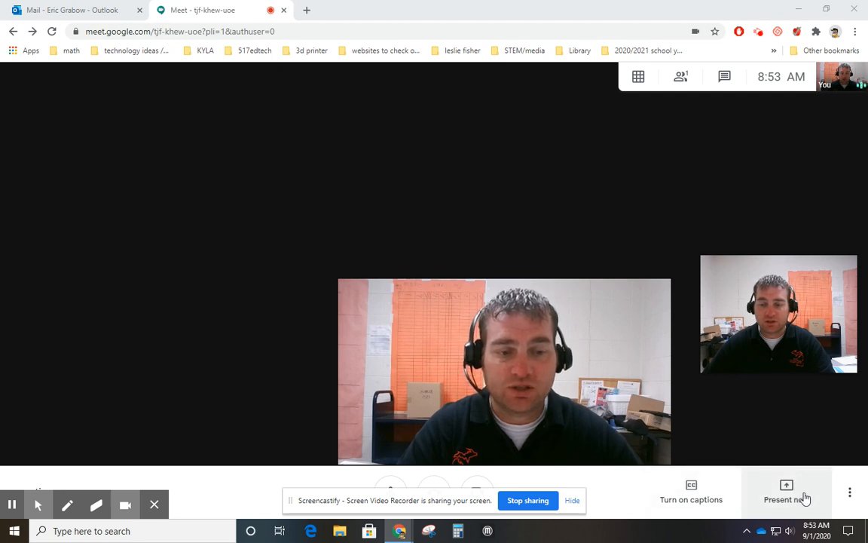
Step: Bring up the Present now choices: entire screen, a window, or a Chrome tab
{"action": "left_click", "coordinate": [787, 492]}
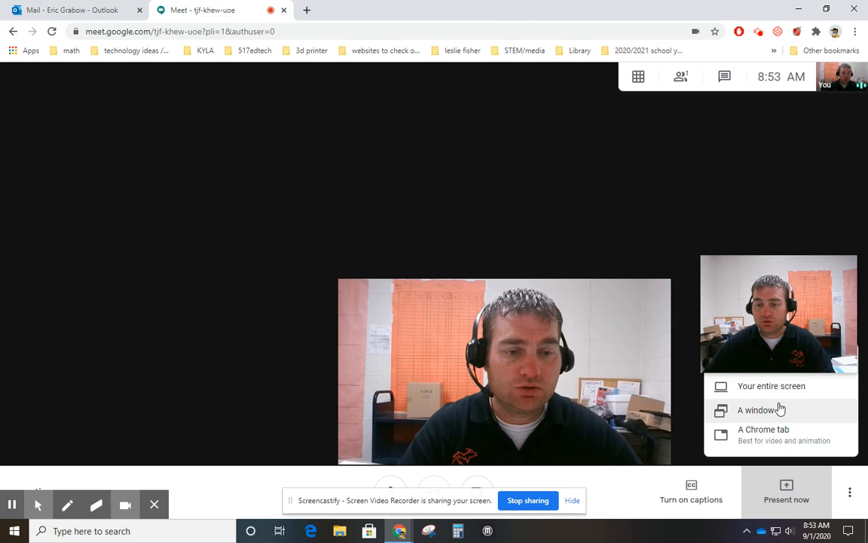
{"action": "mouse_move", "coordinate": [790, 392]}
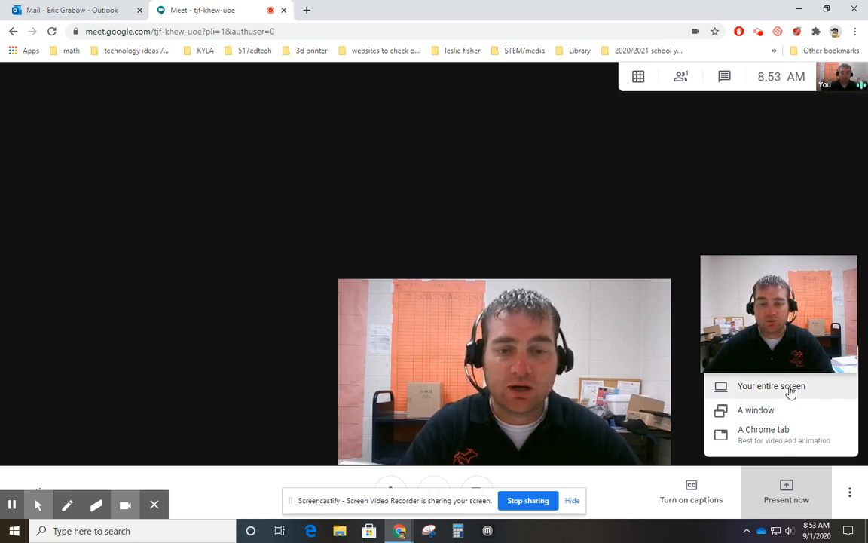
Step: Share the entire screen, choosing Screen 1 in Chrome's share dialog, so Meet shows your presentation
{"action": "left_click", "coordinate": [772, 386]}
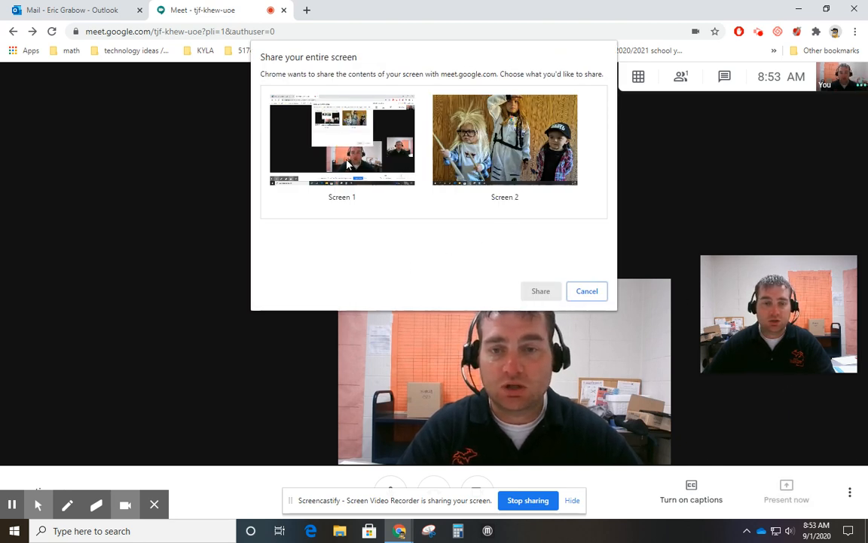
{"action": "left_click", "coordinate": [341, 138]}
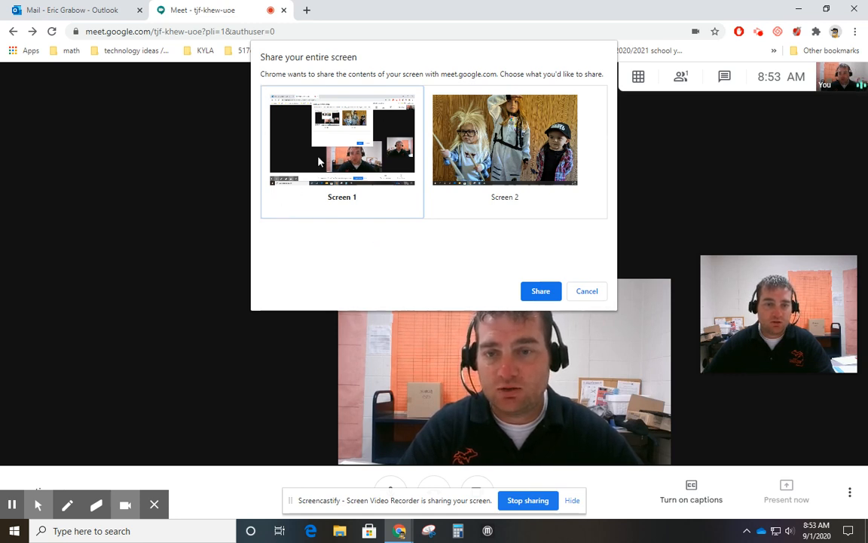
{"action": "mouse_move", "coordinate": [263, 205]}
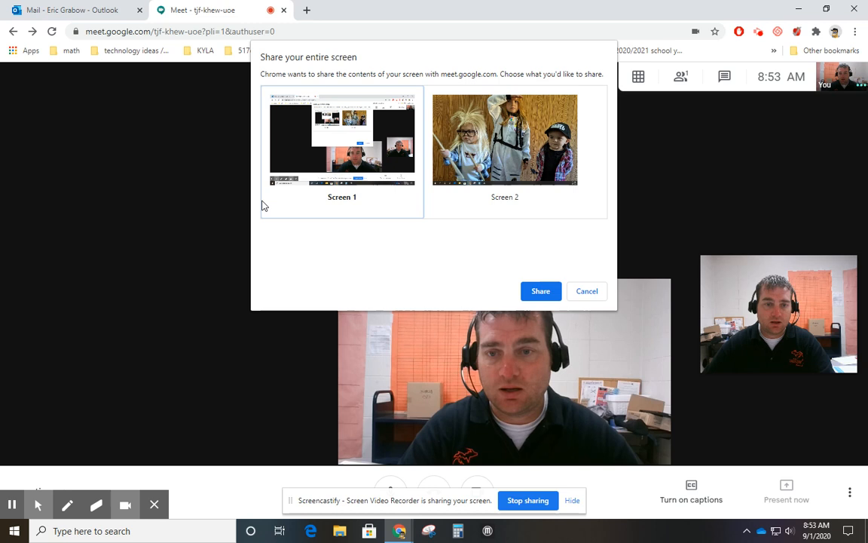
{"action": "mouse_move", "coordinate": [301, 203]}
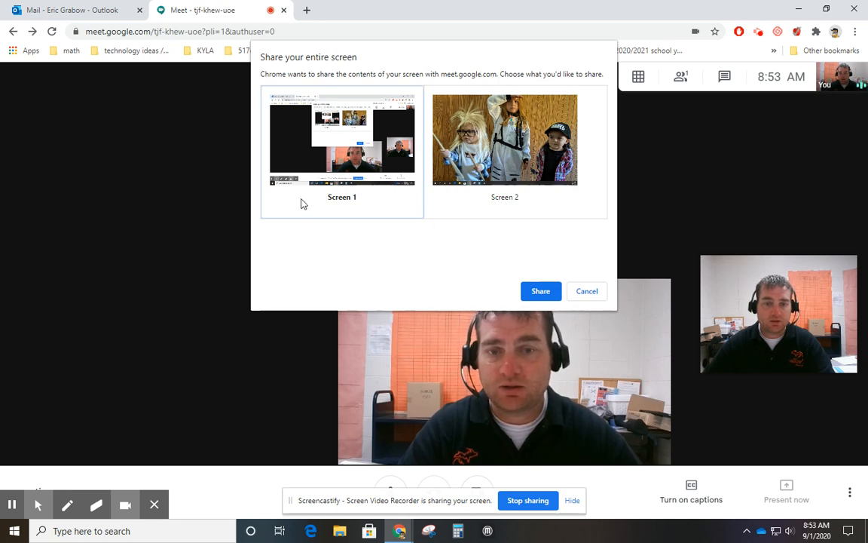
{"action": "left_click", "coordinate": [539, 291]}
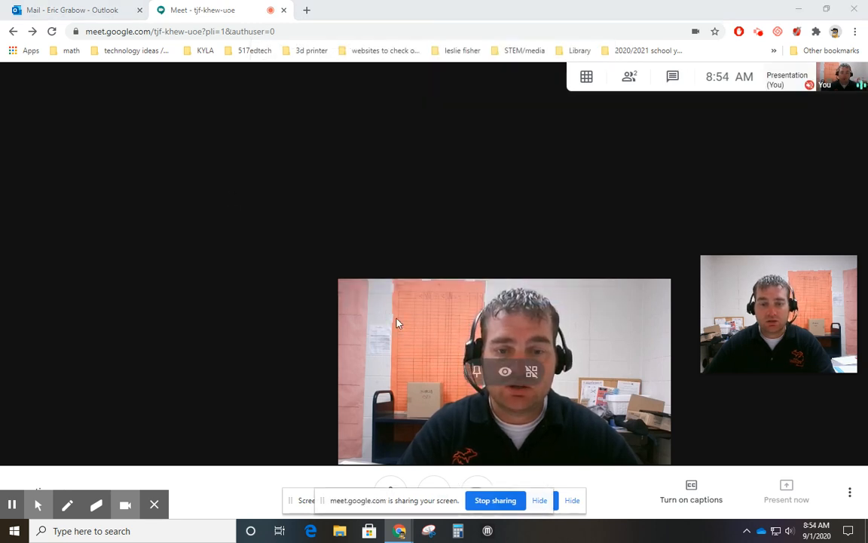